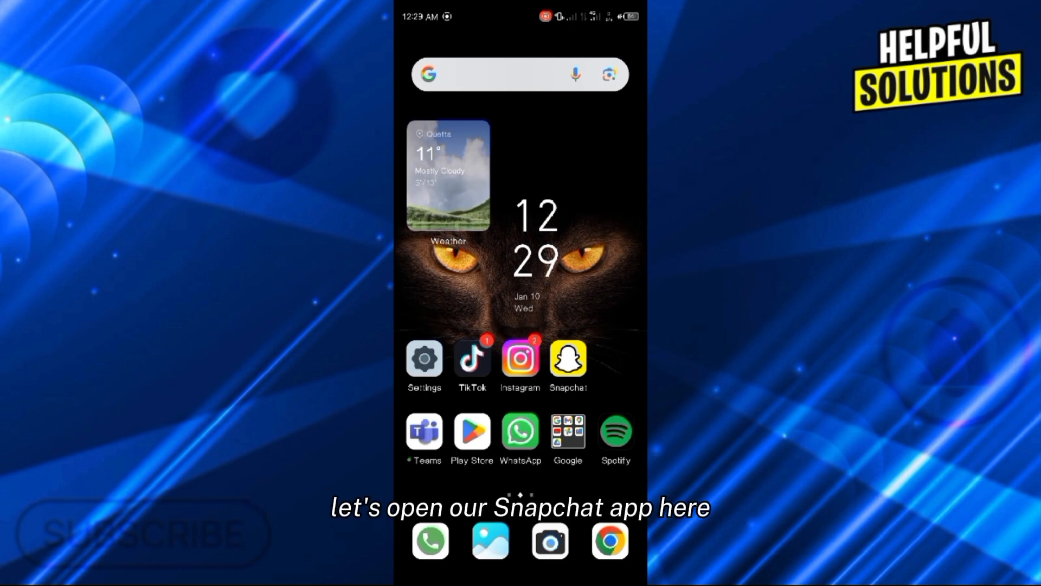
Launch Snapchat and reach account settings through the profile's gear icon
click(567, 360)
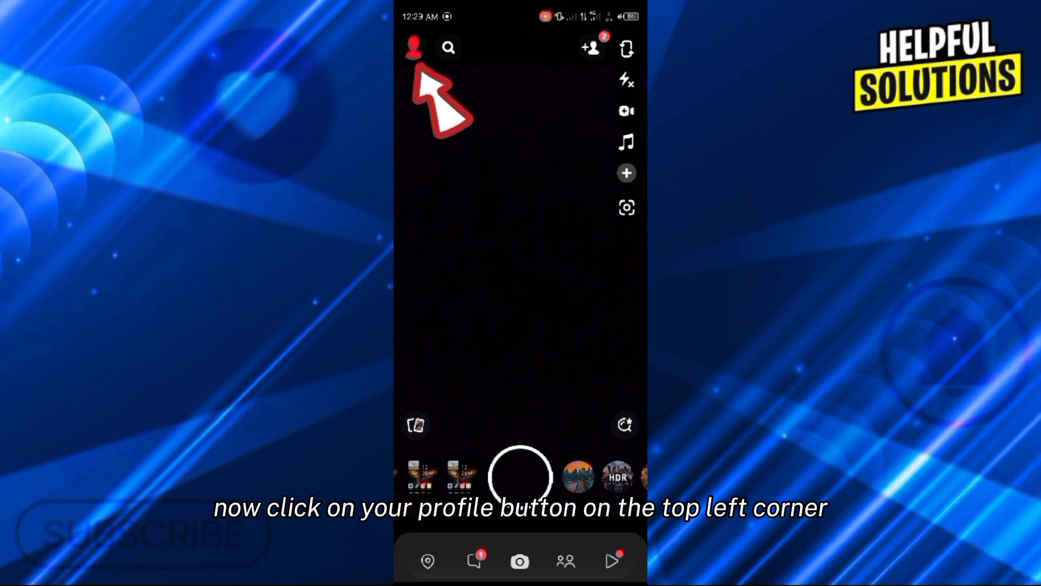
click(415, 46)
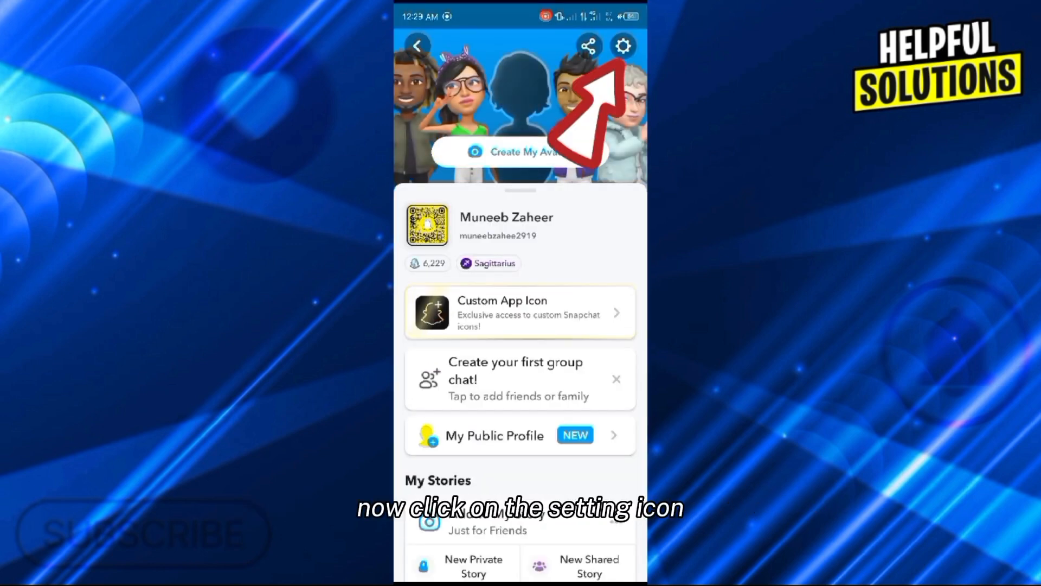
click(623, 45)
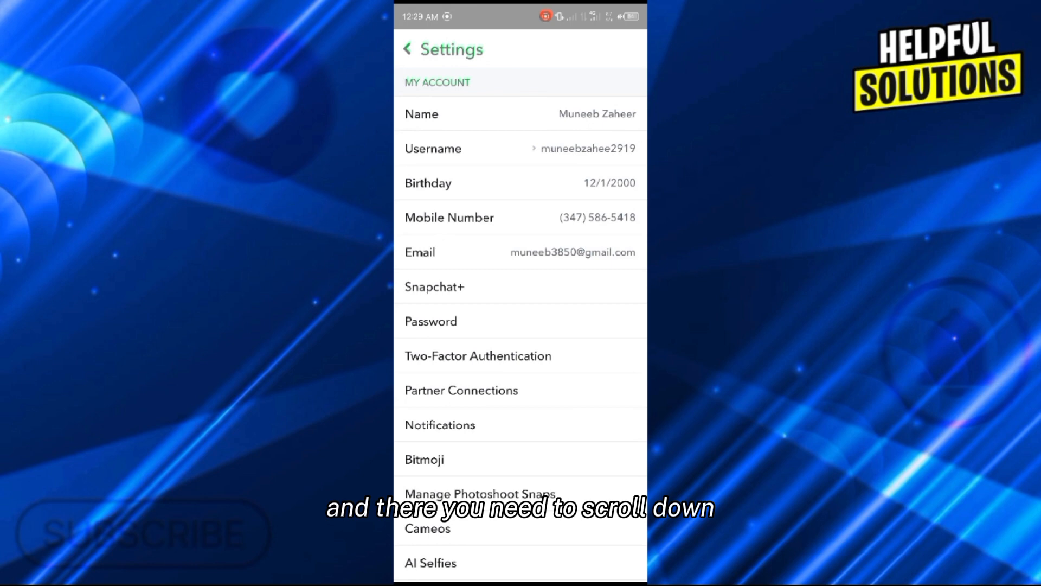
Scroll to Account Actions at the bottom and start loading the My Data page
scroll(down, 3)
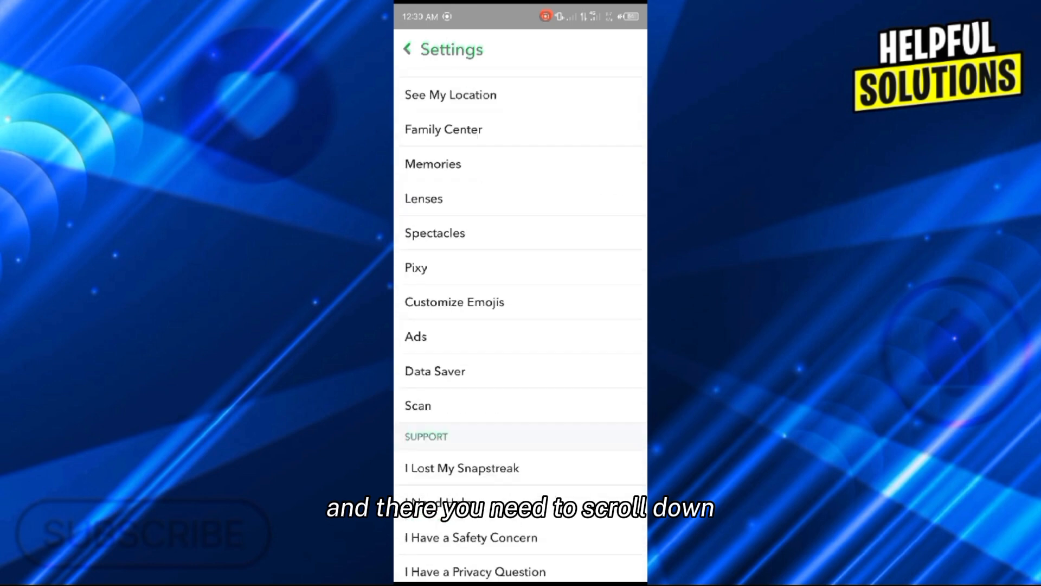
scroll(down, 3)
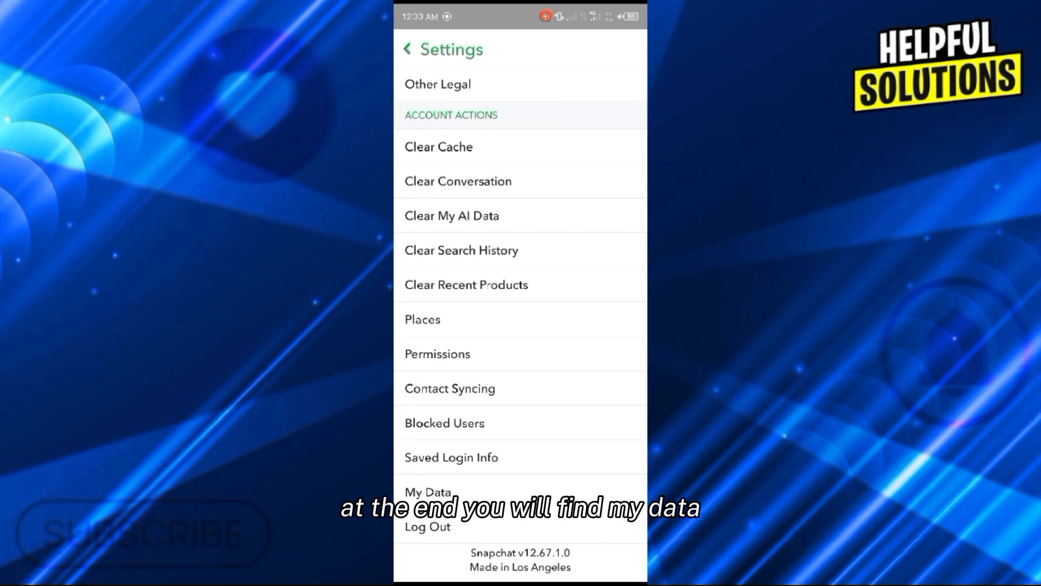
click(428, 491)
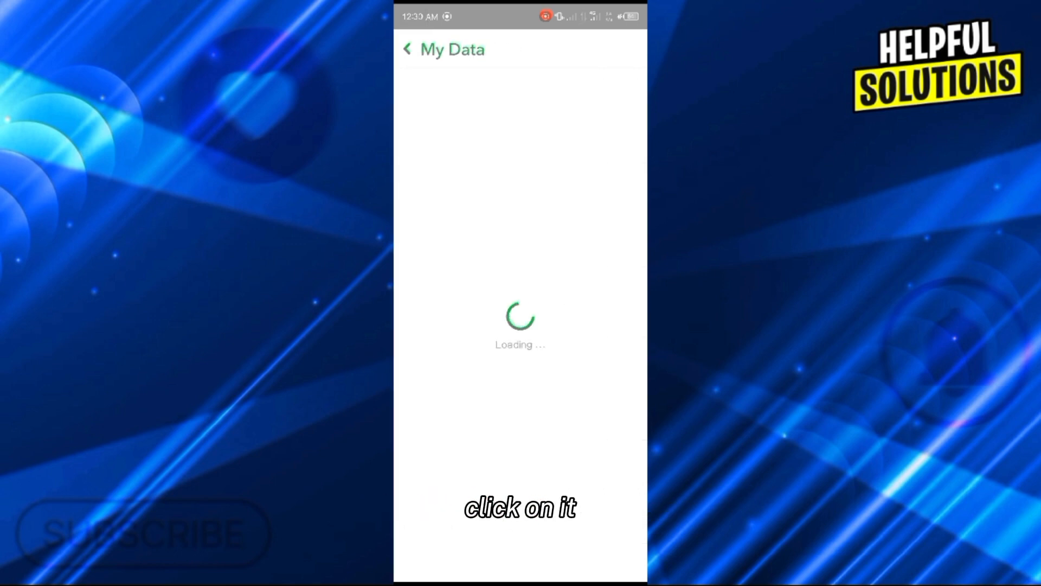